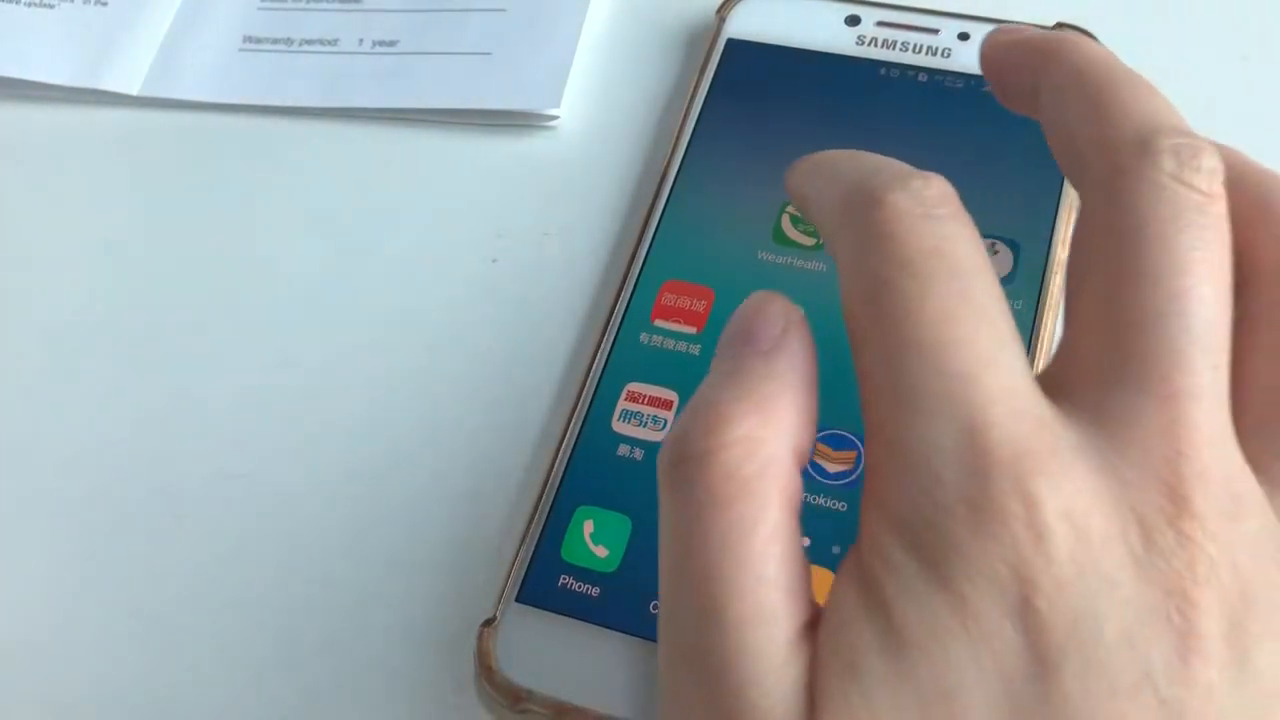
Launch the app, search for a bracelet and connect to the found Elegant_AS43 band.
click(790, 230)
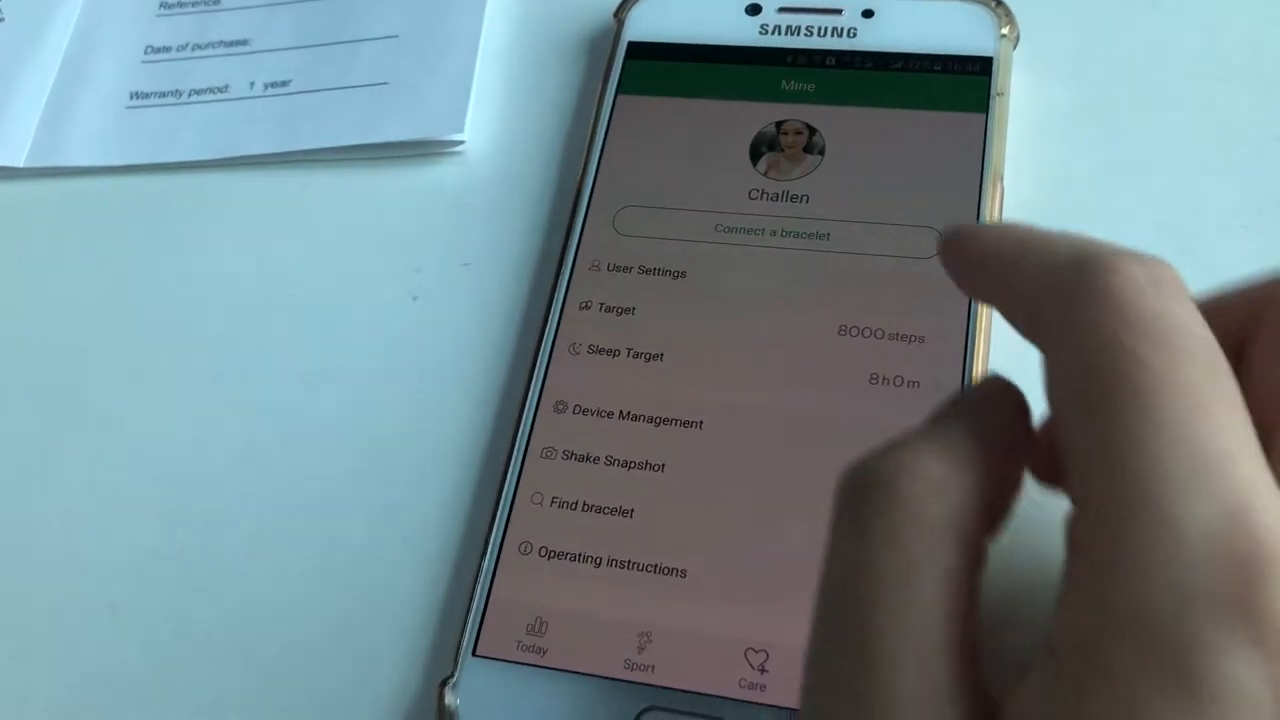
click(772, 234)
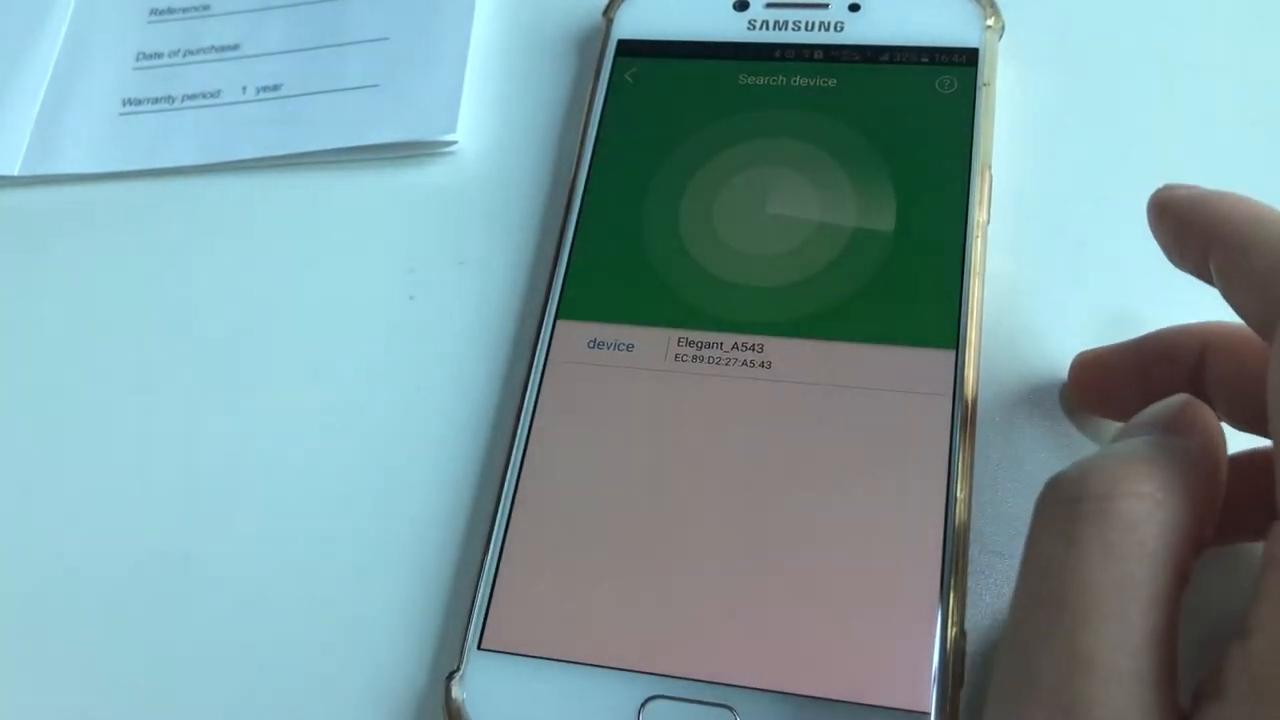
click(720, 352)
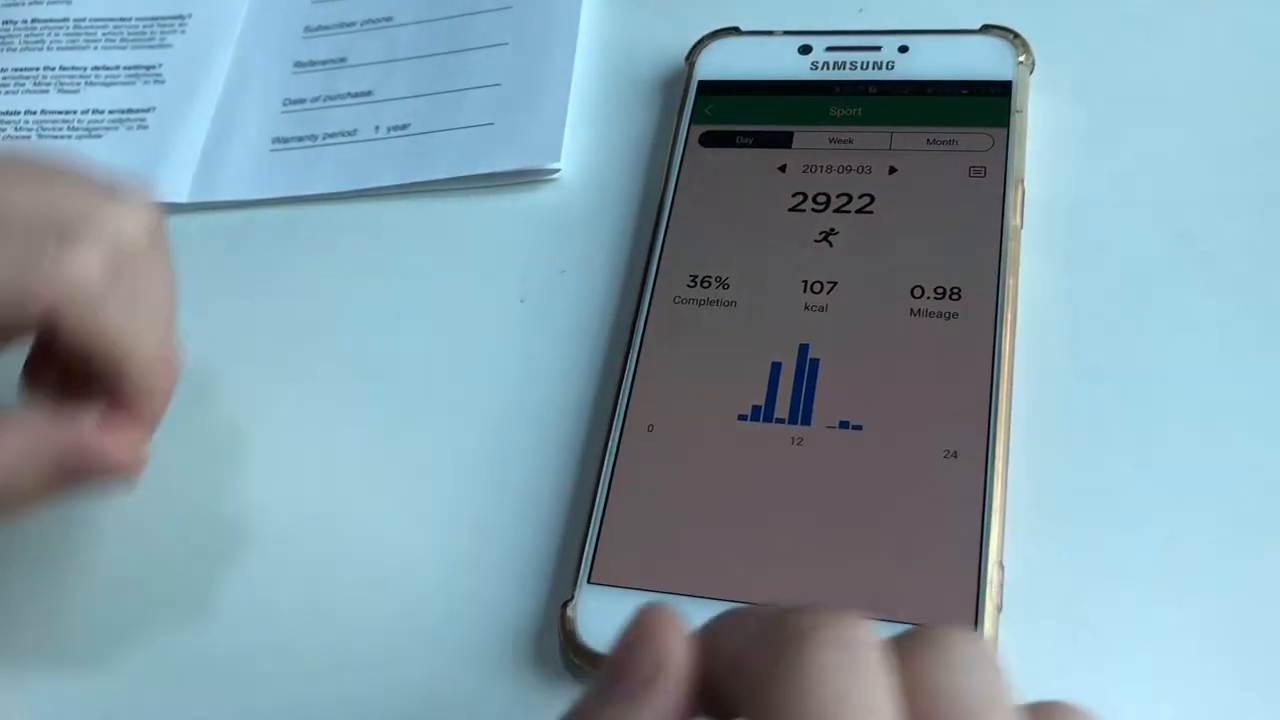
Switch the Sport record through week and month views for September 2018 step totals.
click(840, 140)
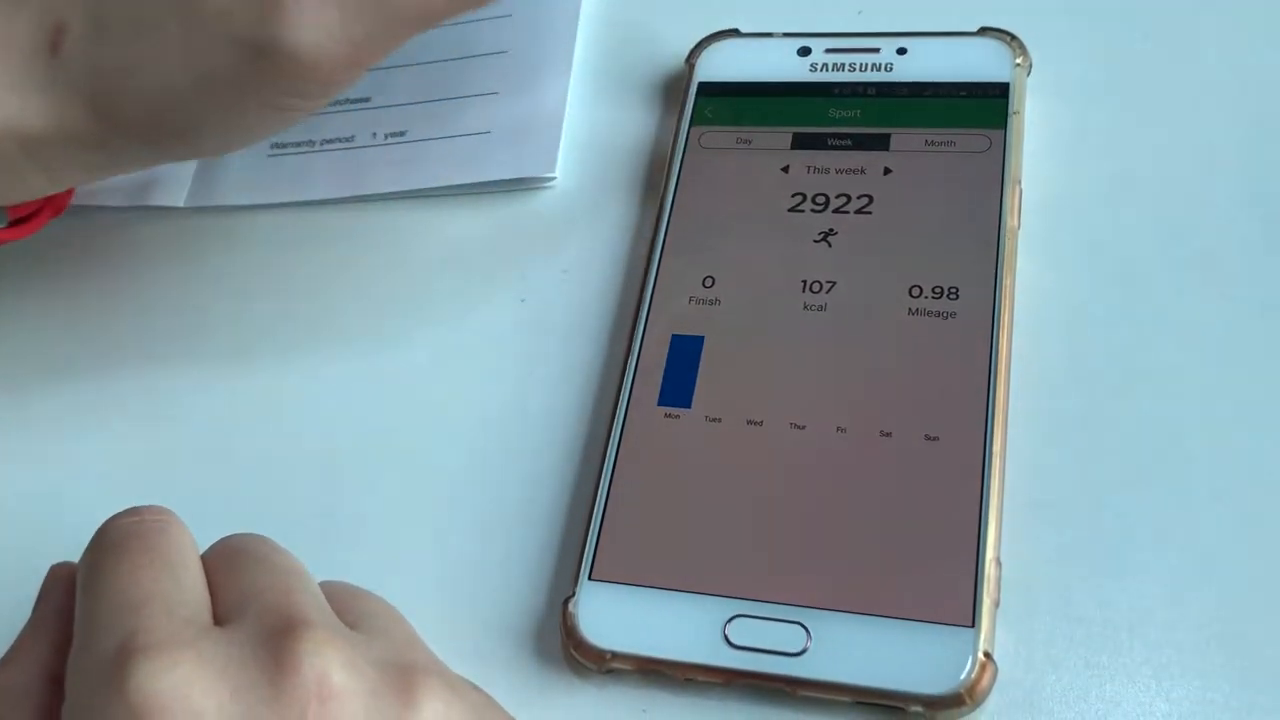
click(938, 152)
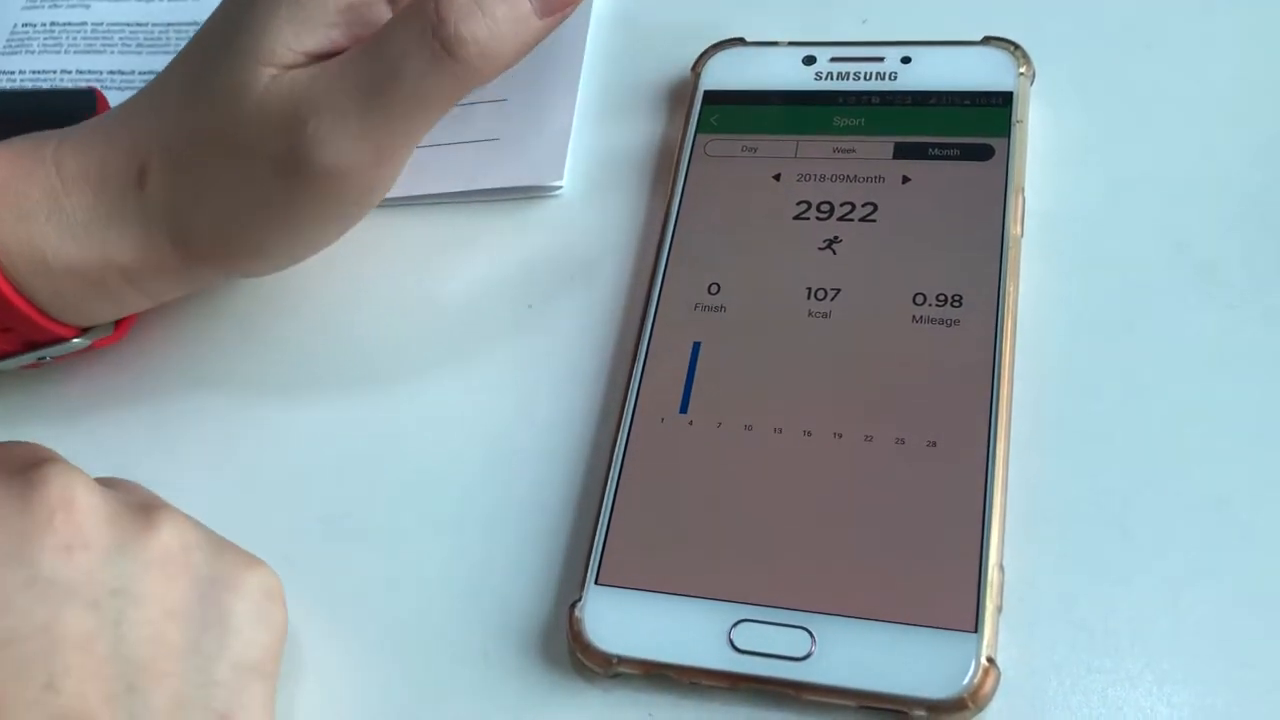
click(748, 154)
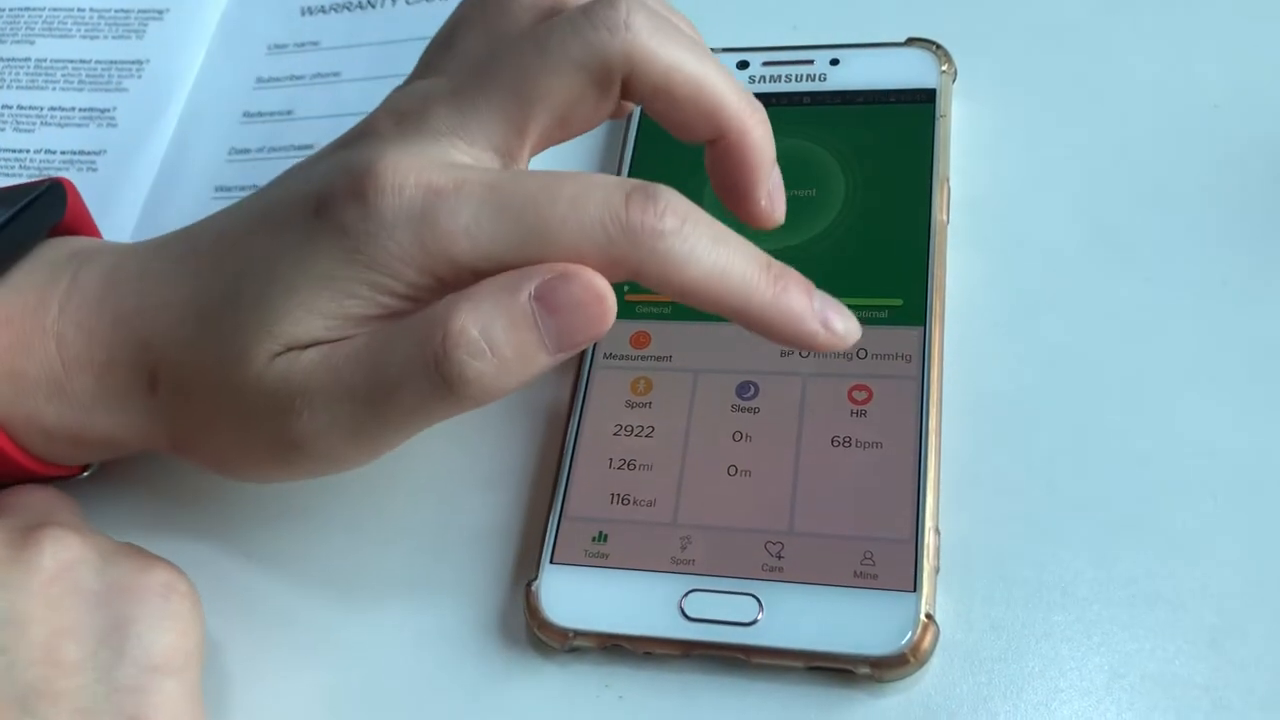
click(856, 410)
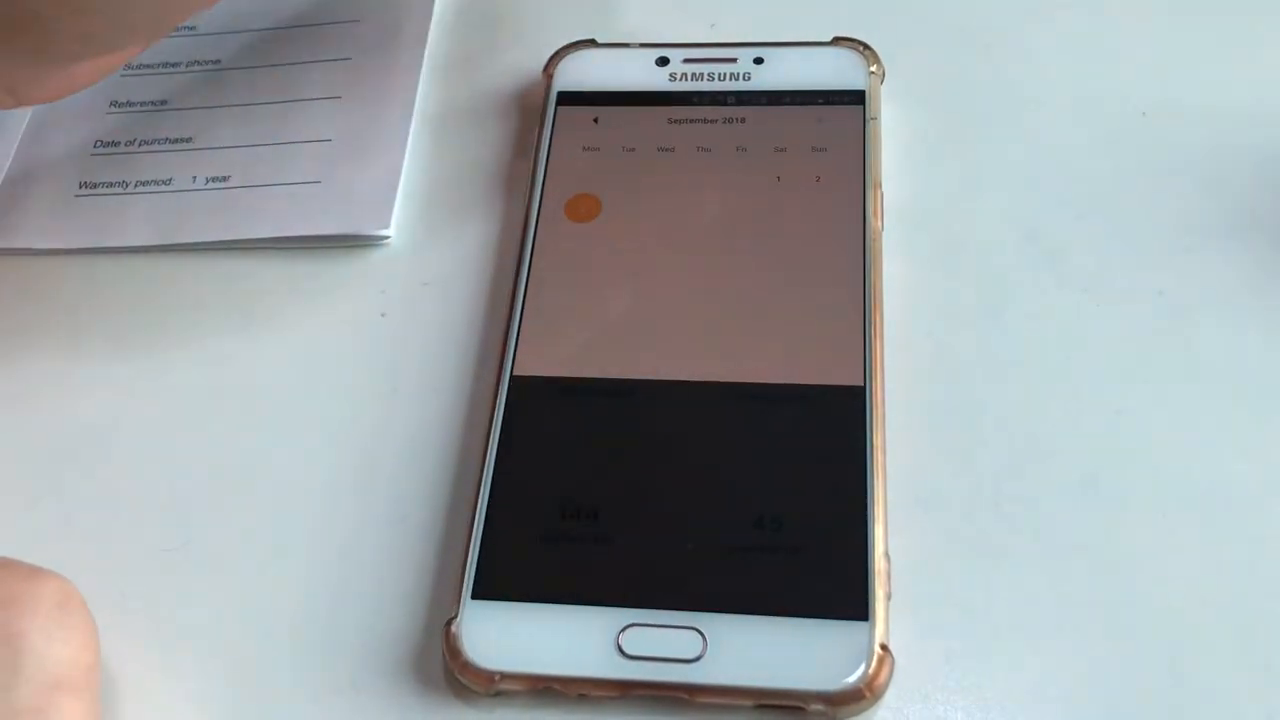
click(596, 120)
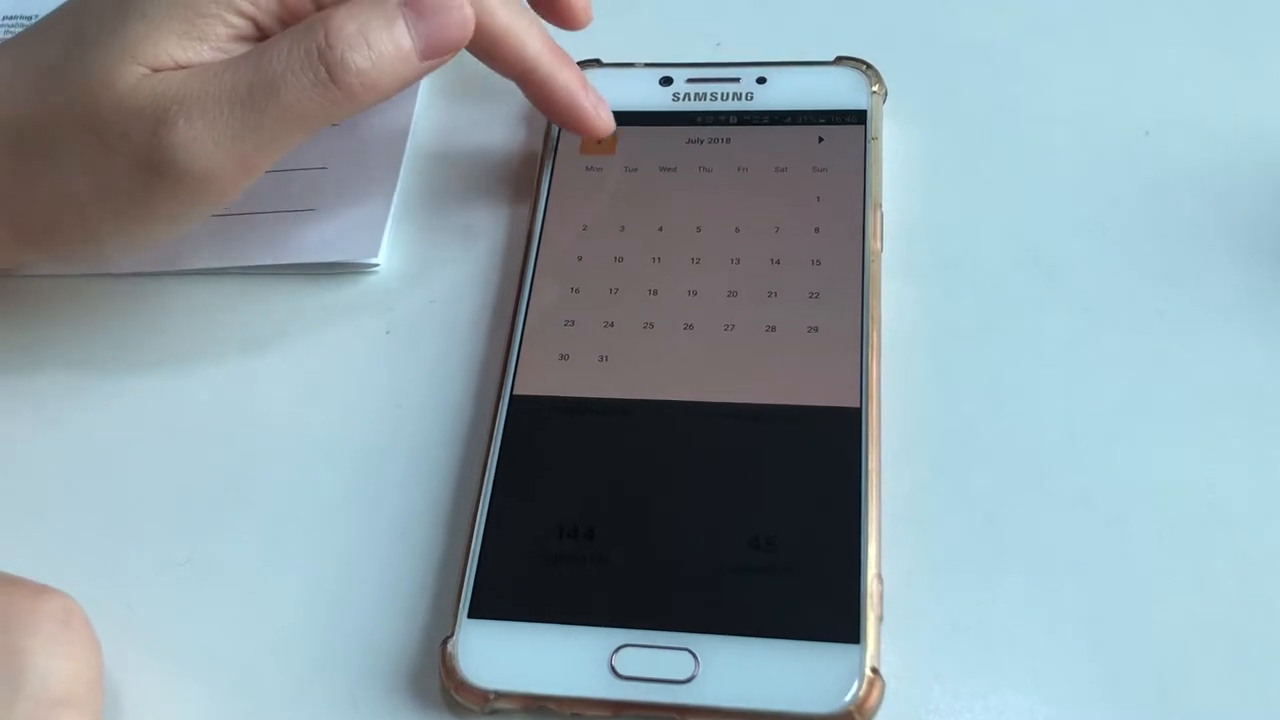
click(594, 140)
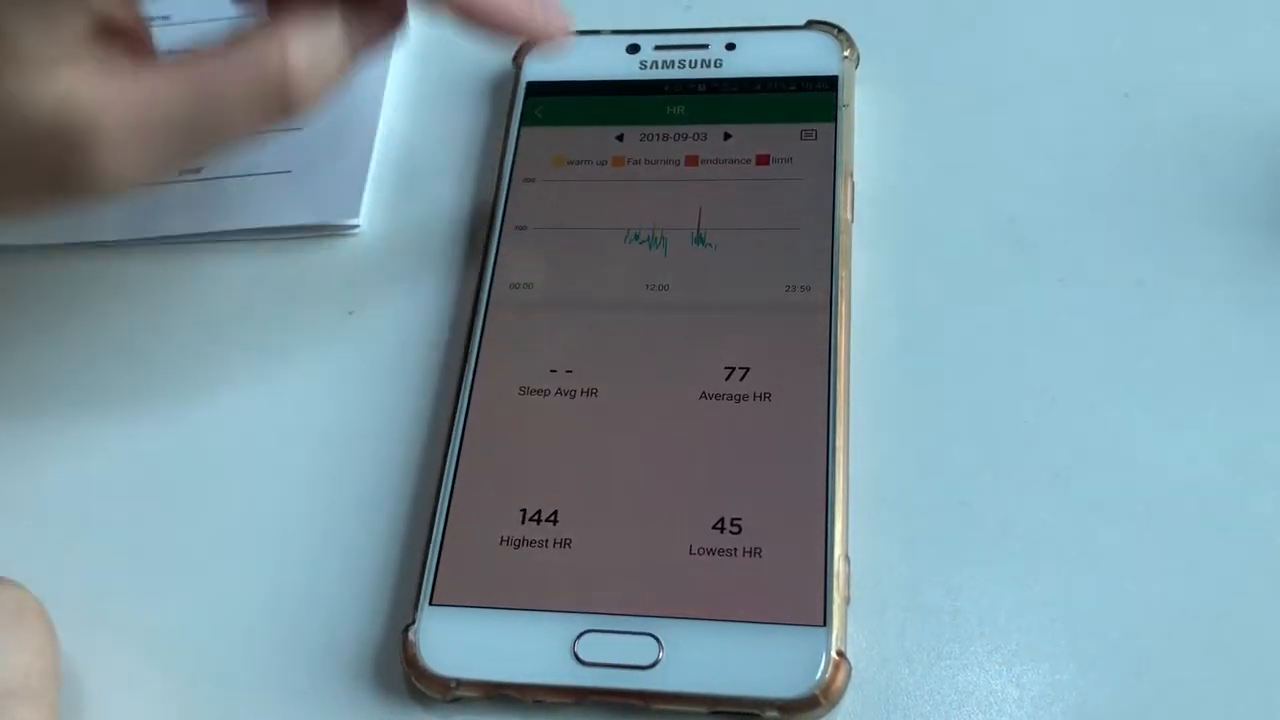
click(536, 110)
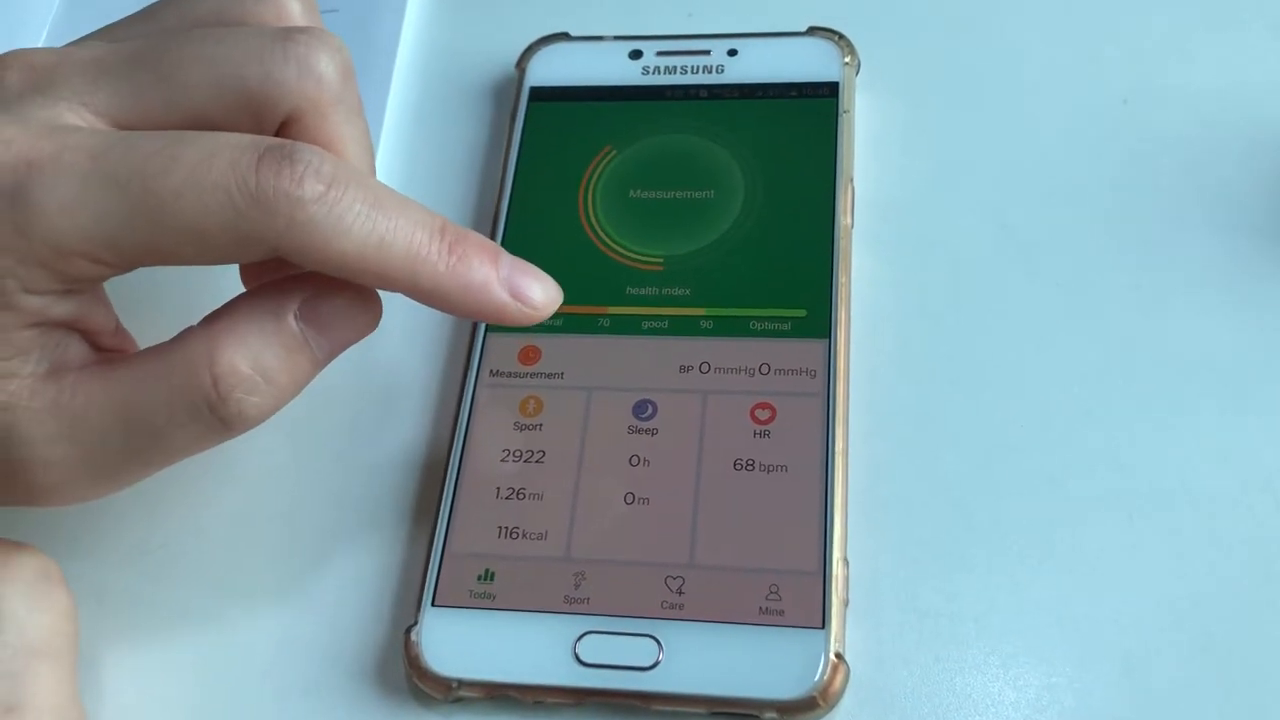
Review the personal user settings and skin colour choices from the Mine profile page.
click(772, 590)
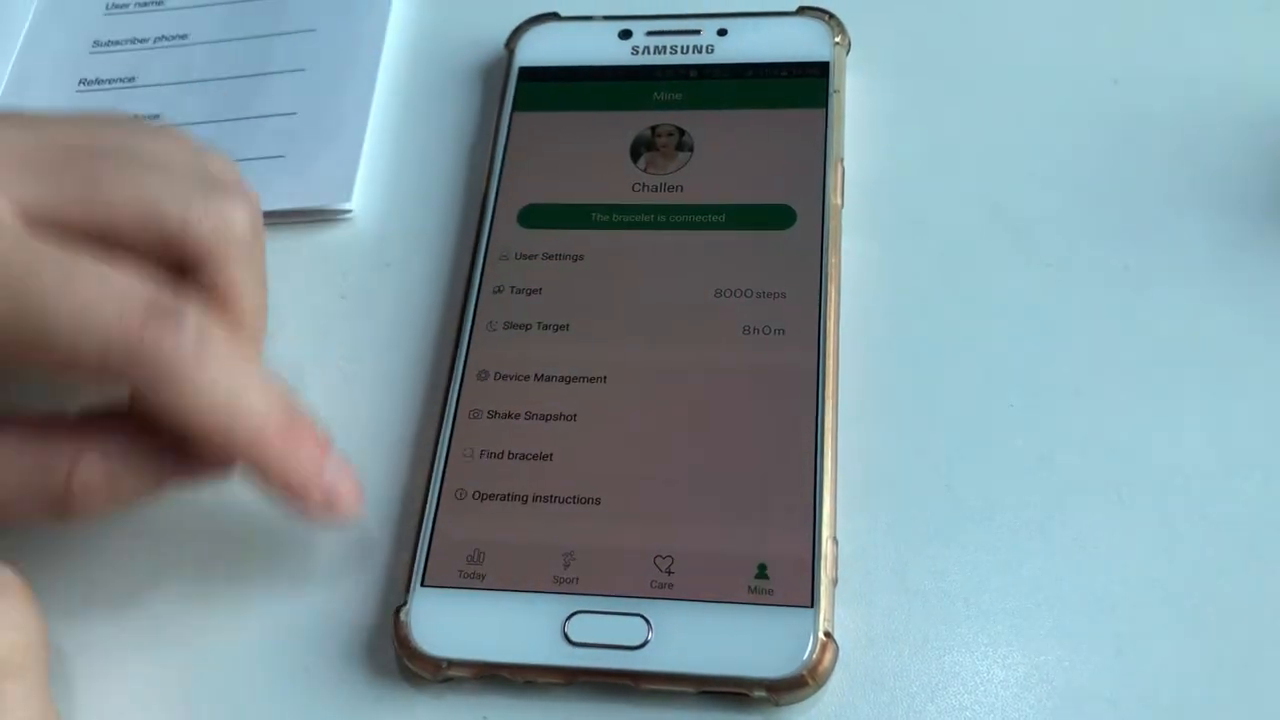
click(548, 256)
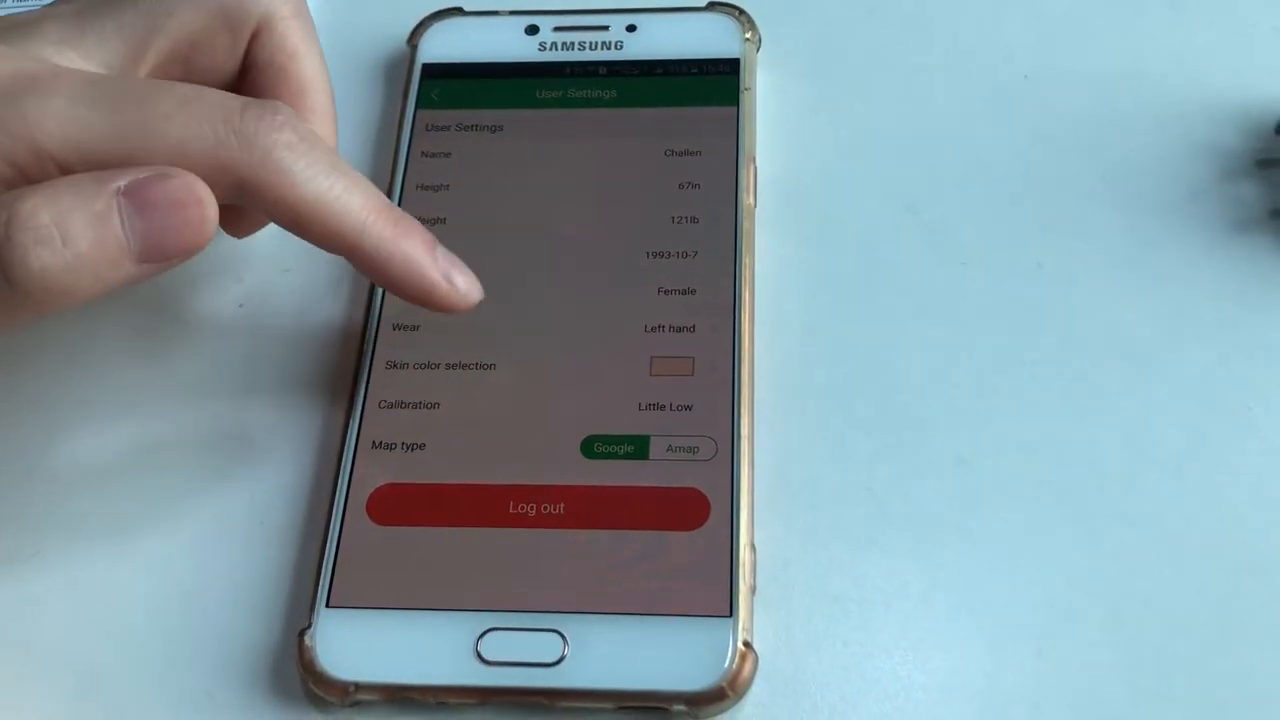
click(440, 364)
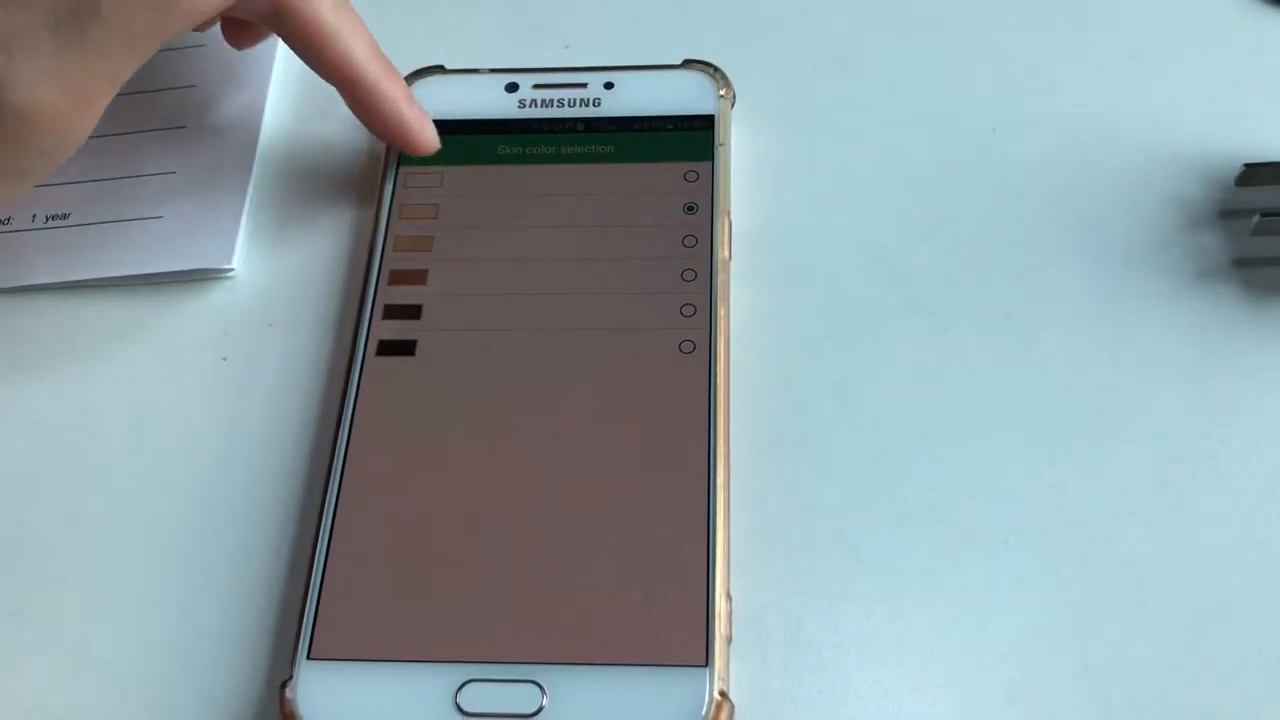
click(420, 134)
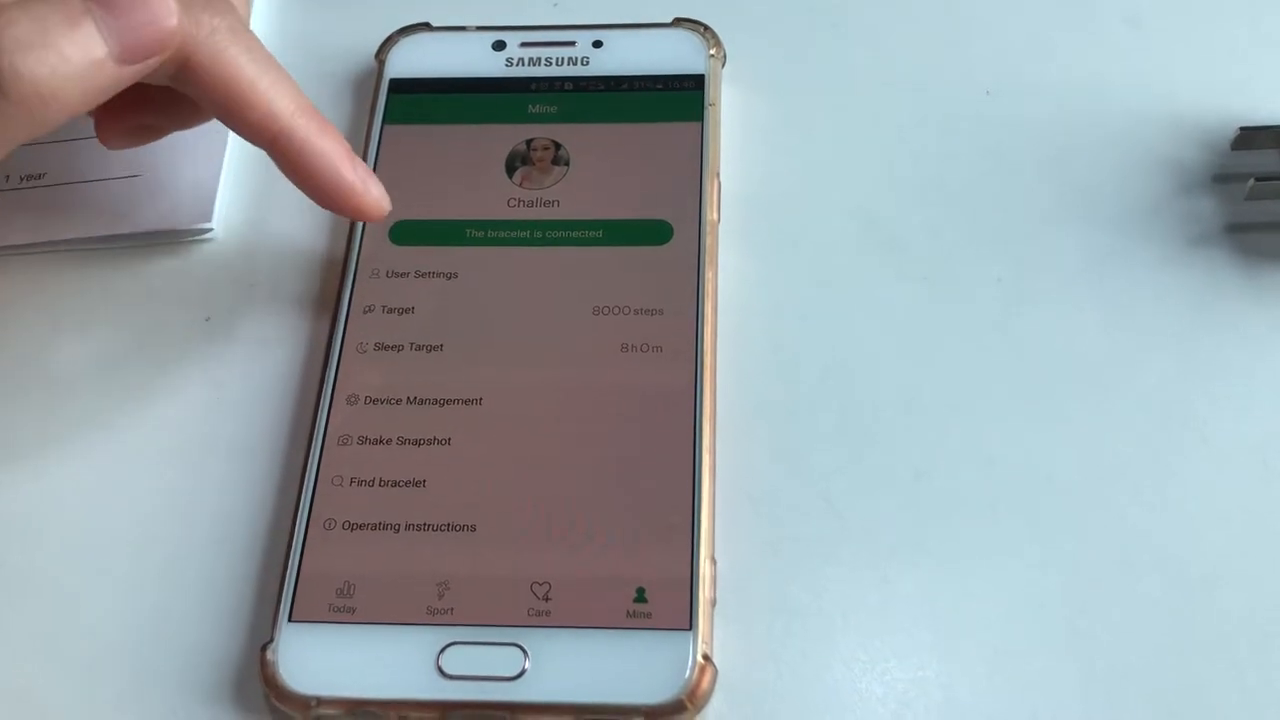
View the daily step target of 8000 steps, with 8000–10000 suggested.
click(396, 308)
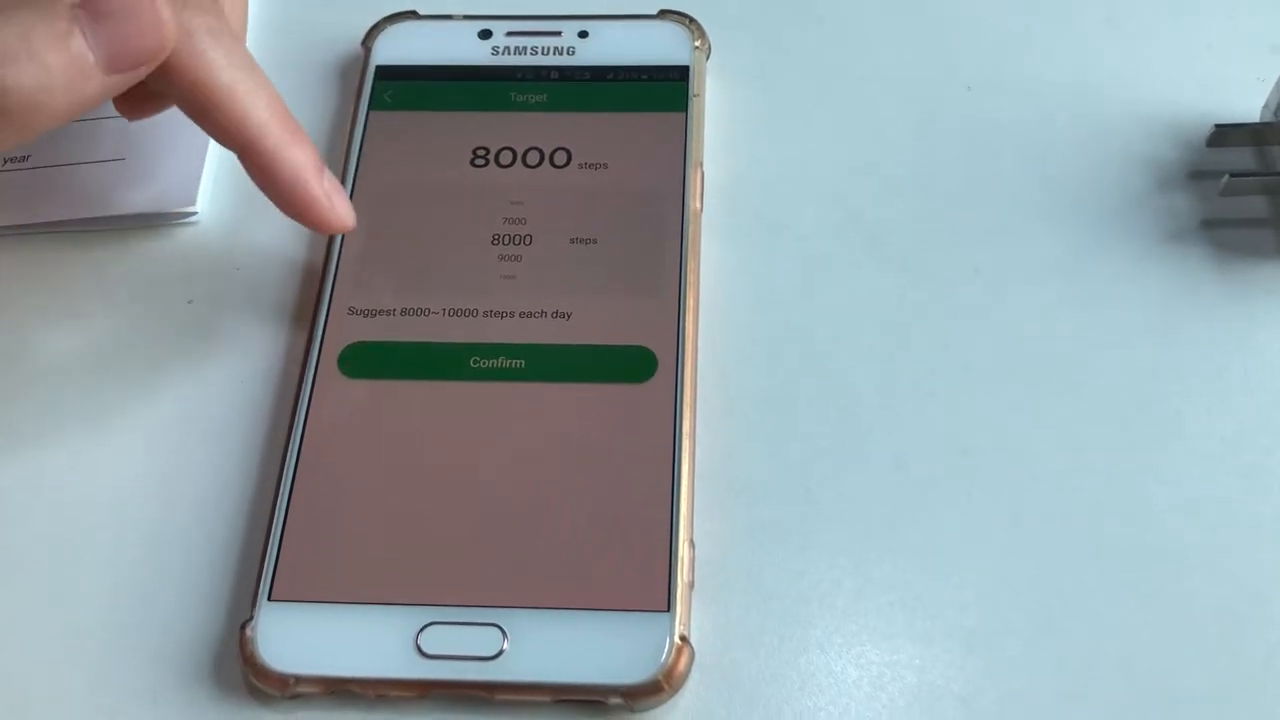
click(496, 362)
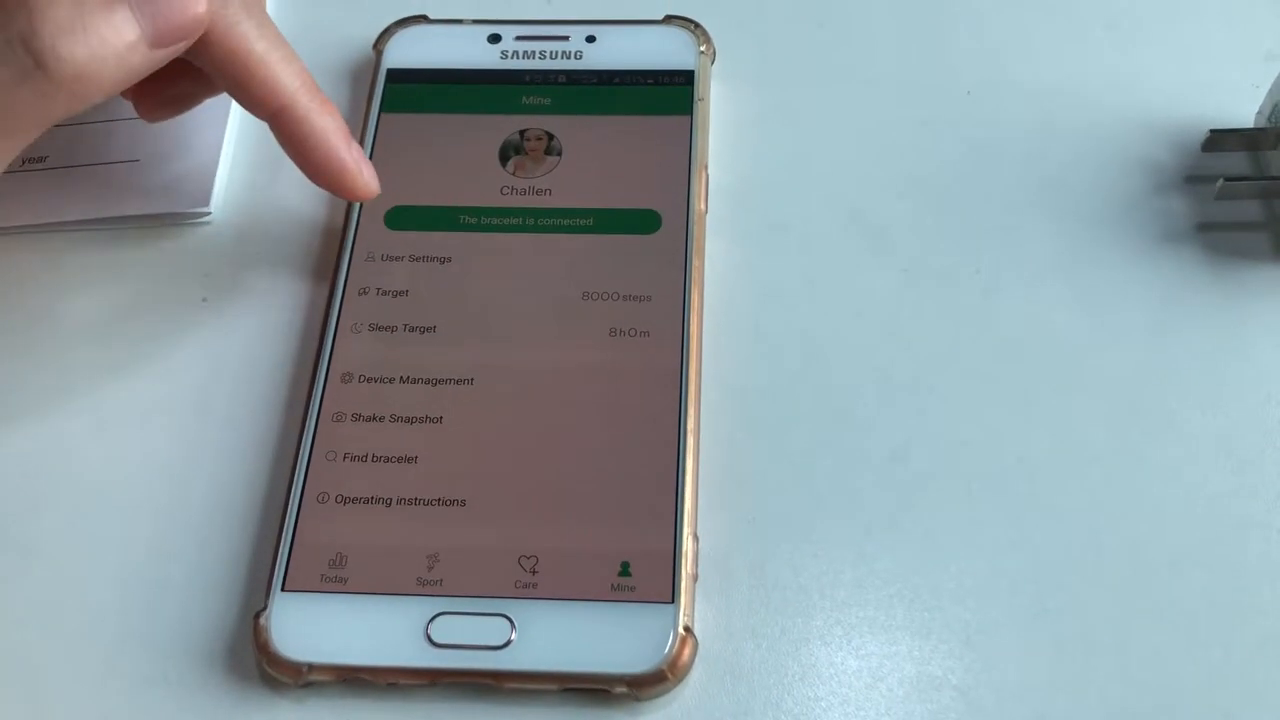
click(404, 328)
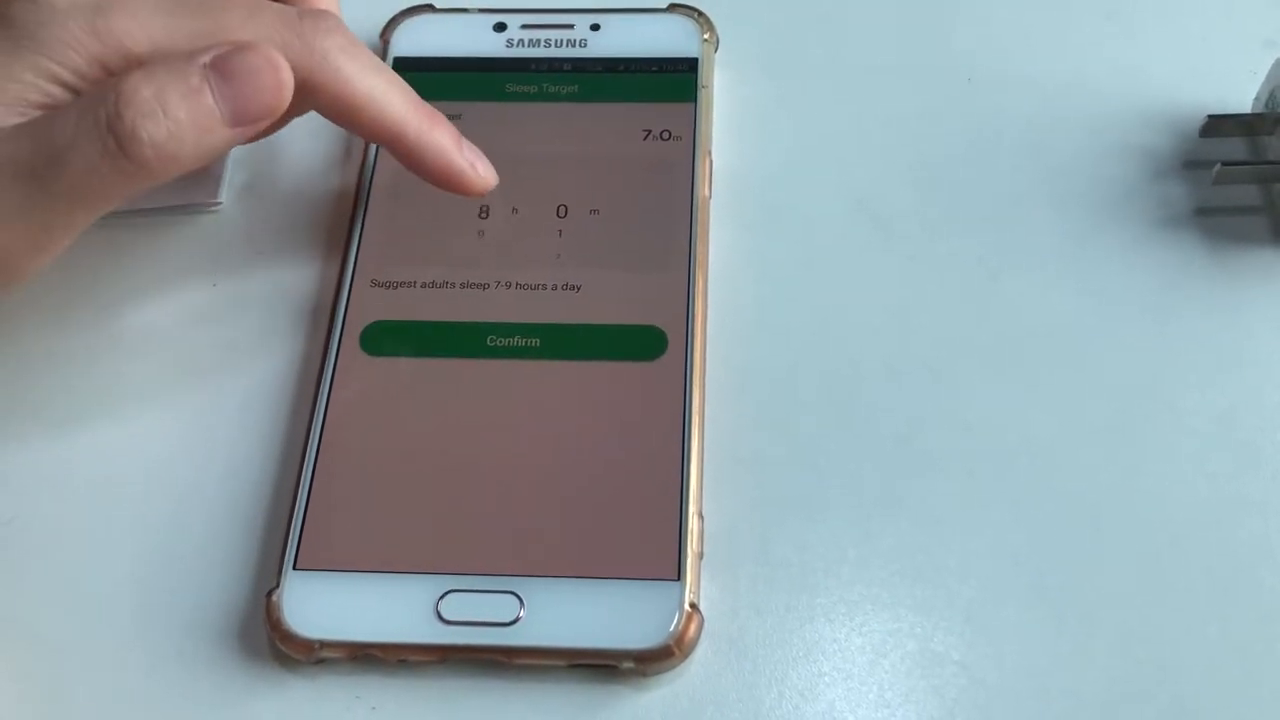
click(512, 340)
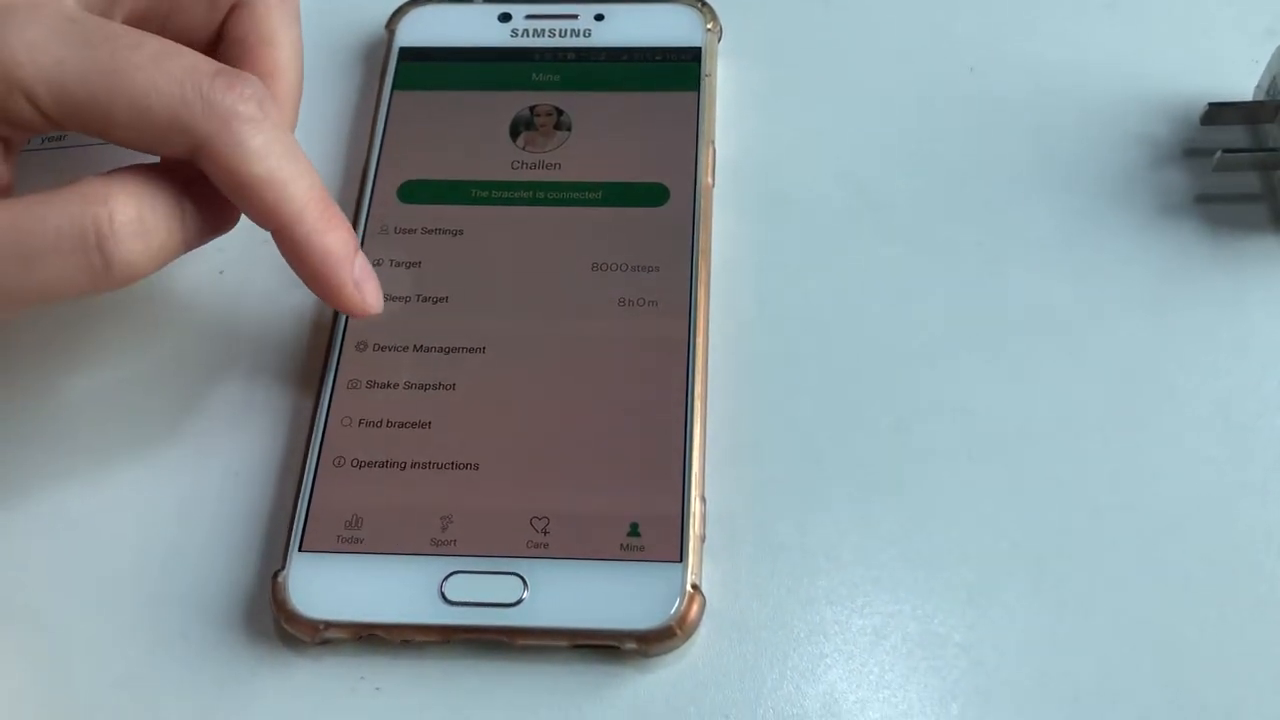
In Device Management turn continuous heart rate off and toggle Do Not Disturb, raising the 22:00–06:00 warning.
click(428, 348)
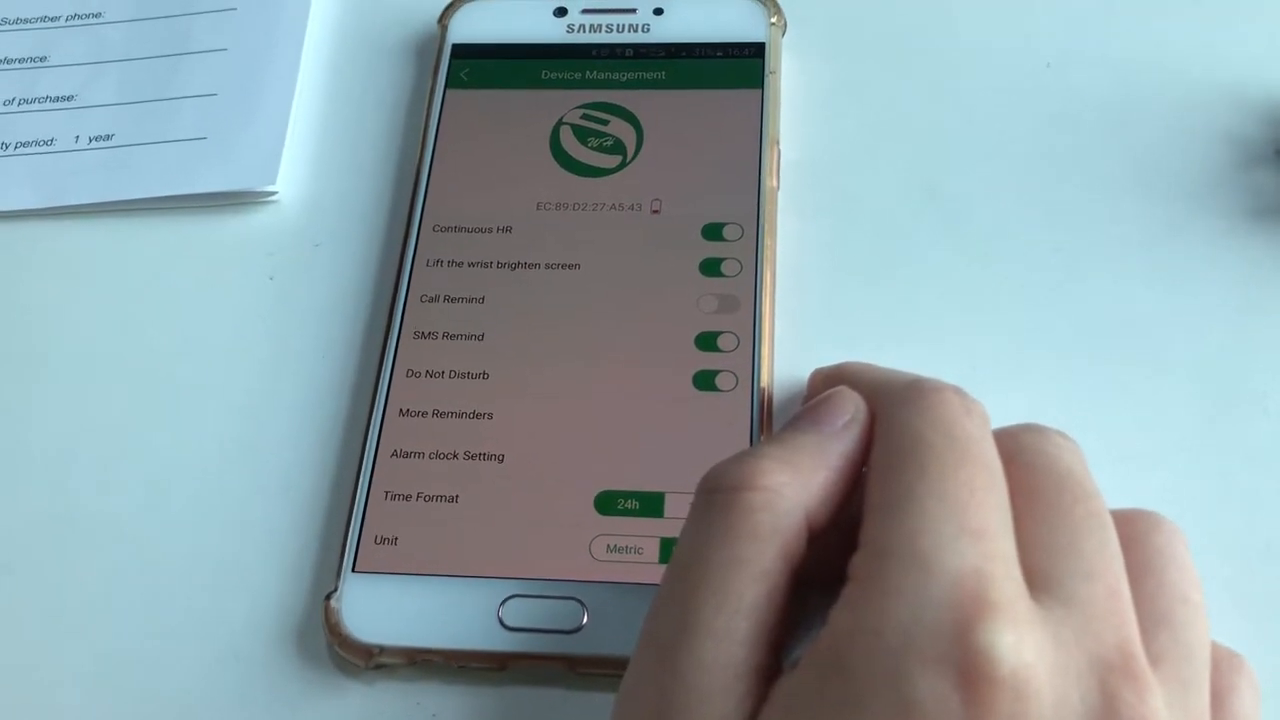
click(704, 550)
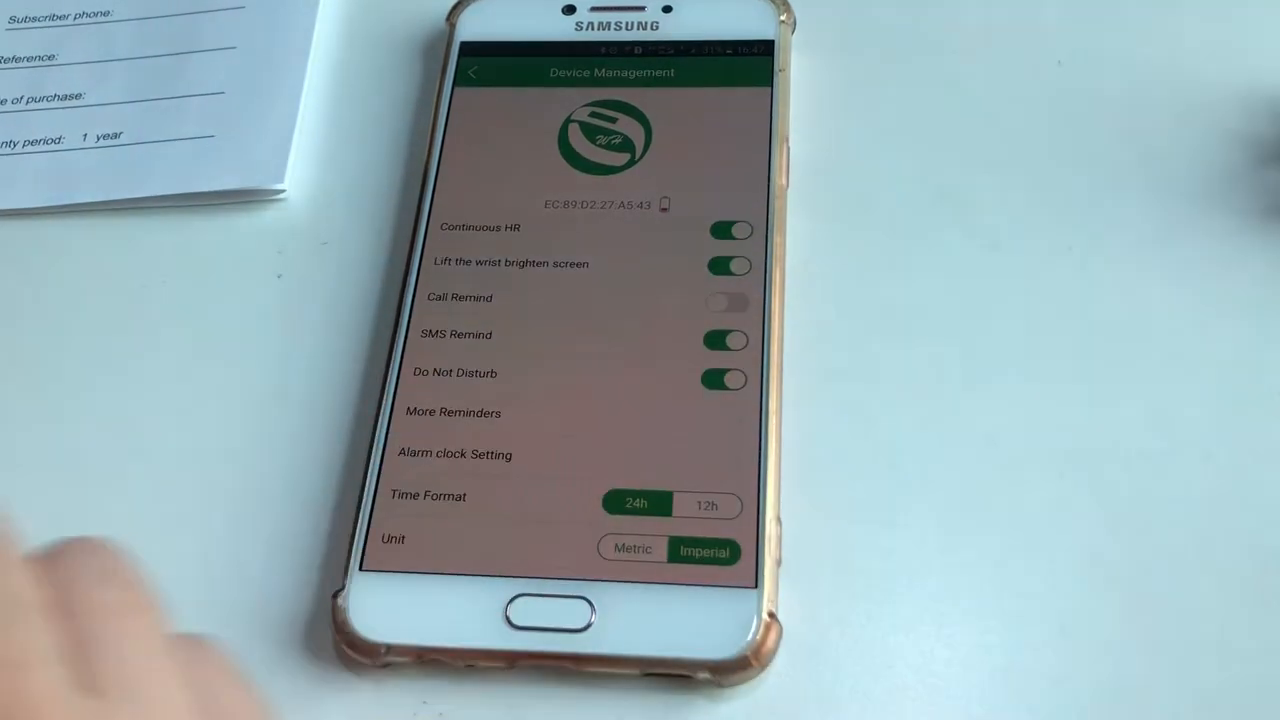
click(730, 232)
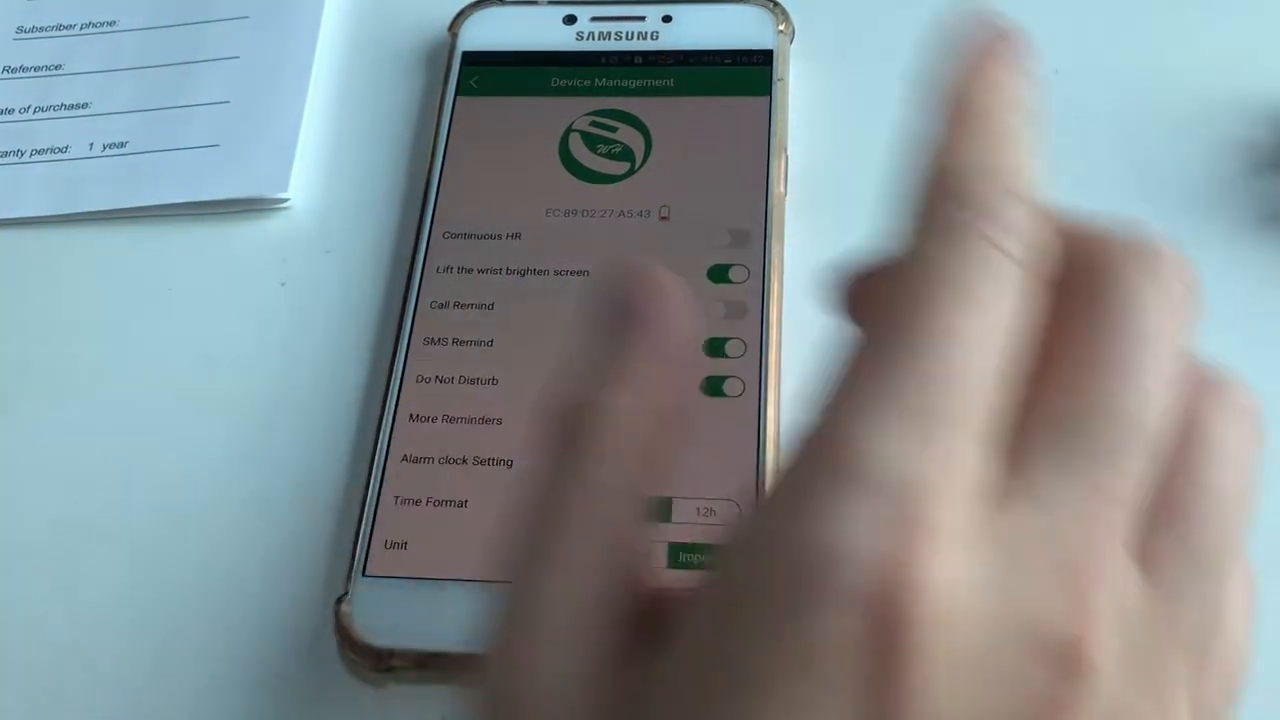
click(634, 512)
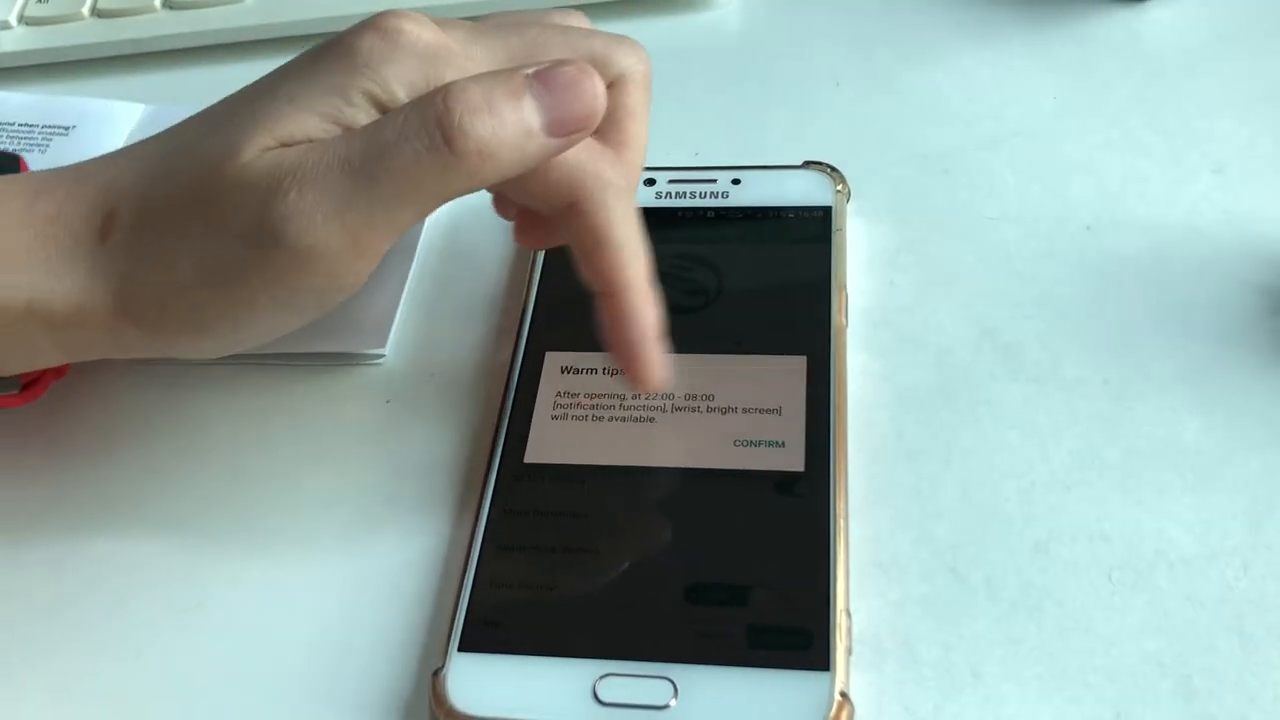
Accept the Do Not Disturb warning and request a factory reset of the bracelet.
click(760, 444)
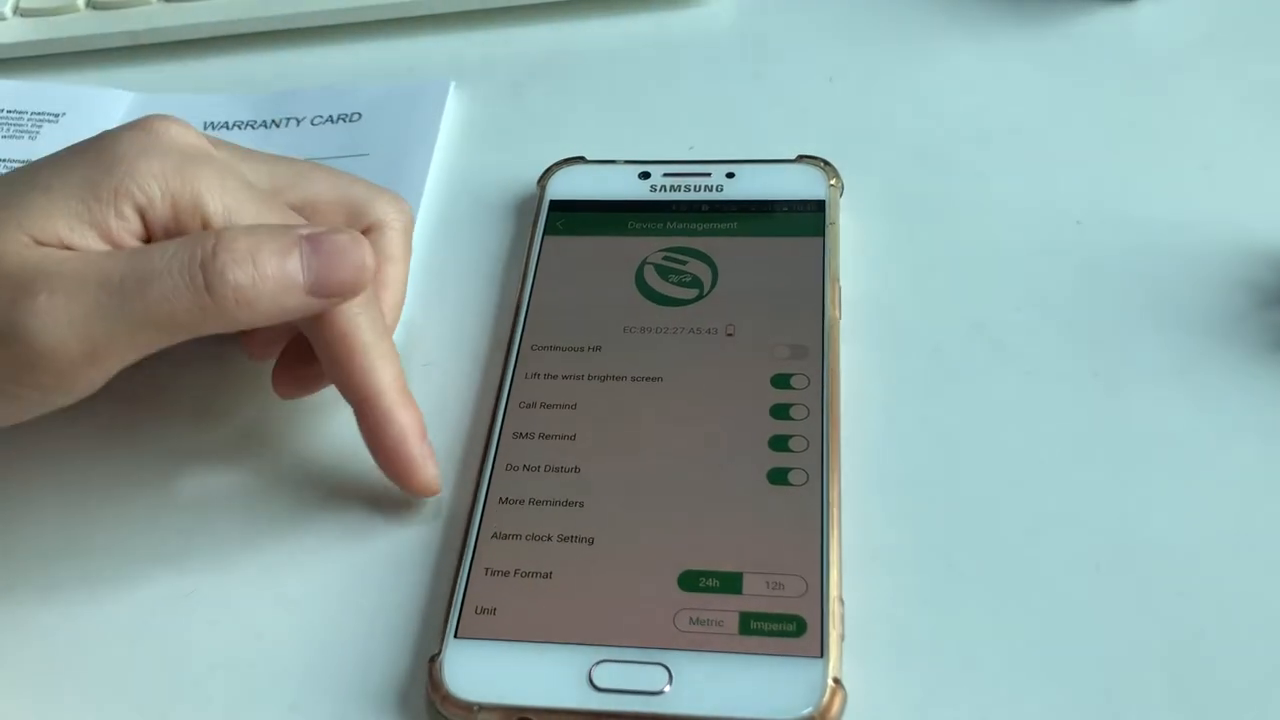
click(540, 502)
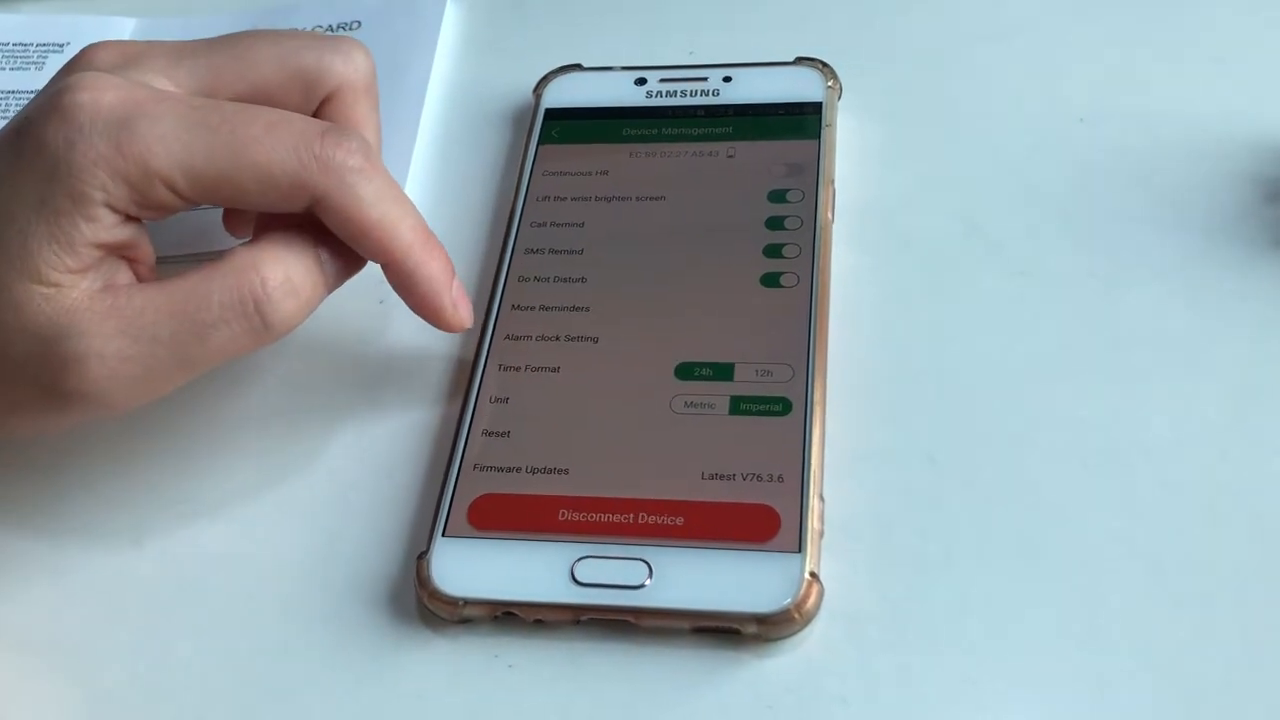
click(552, 336)
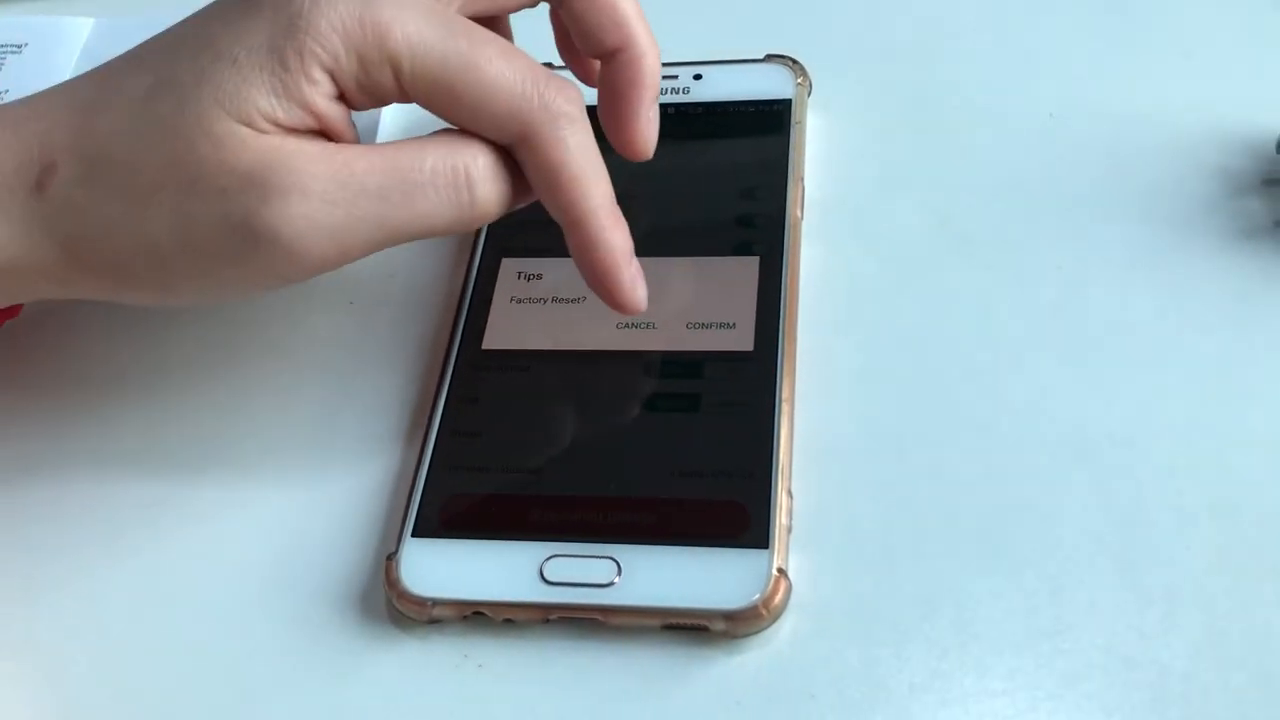
Cancel the factory reset so the Shake Snapshot camera can open.
click(636, 326)
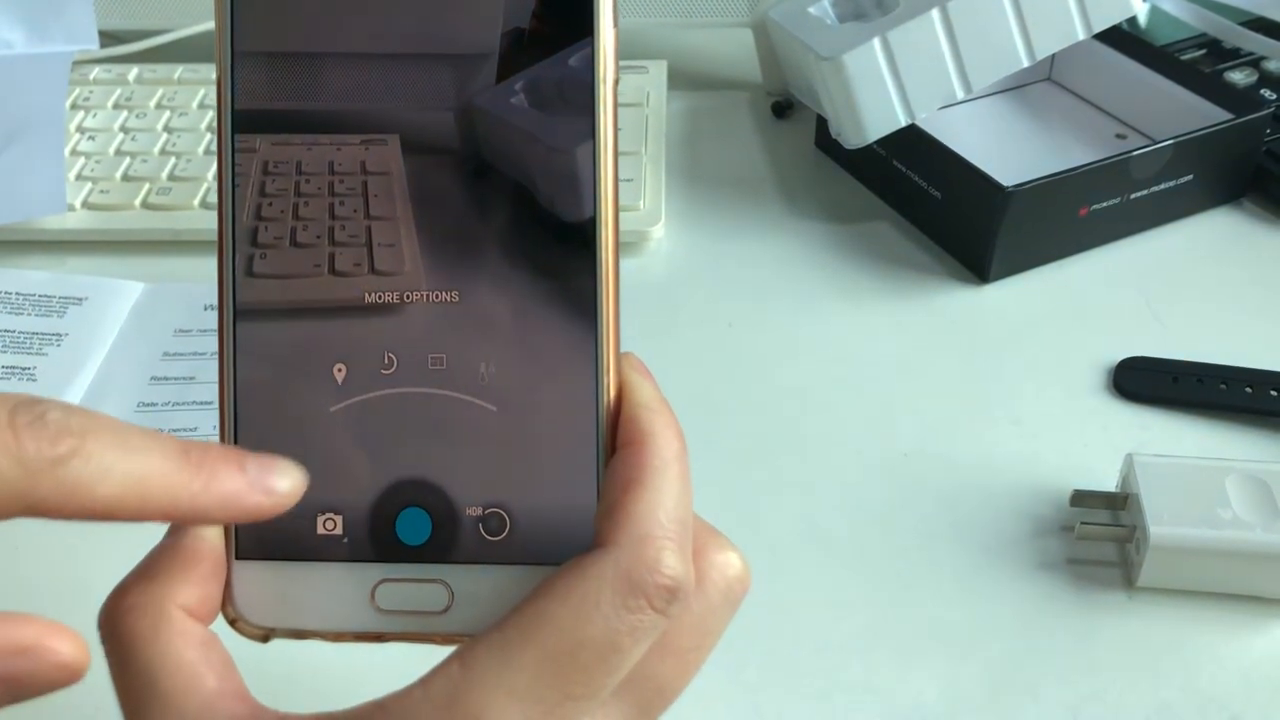
Leave the camera and return to the Mine page with the connected bracelet.
click(384, 362)
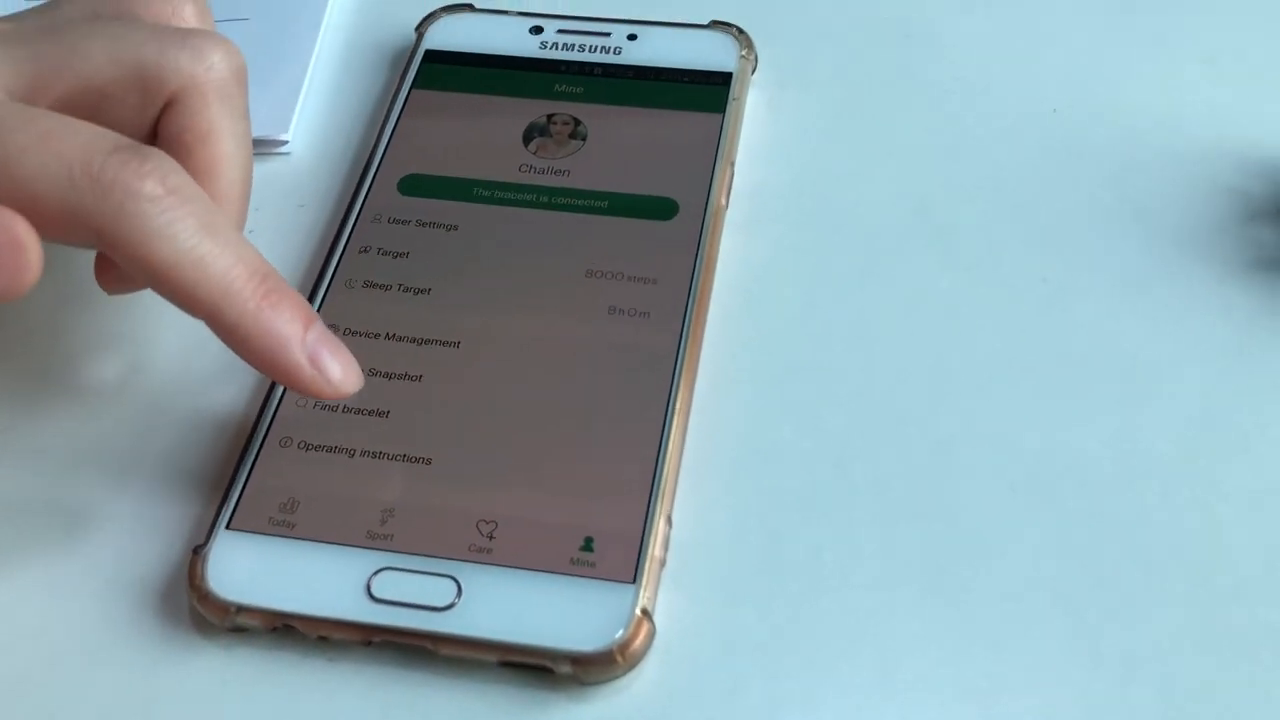
View the Operating Instructions help page and its Feedback form, then return to the help page.
click(332, 458)
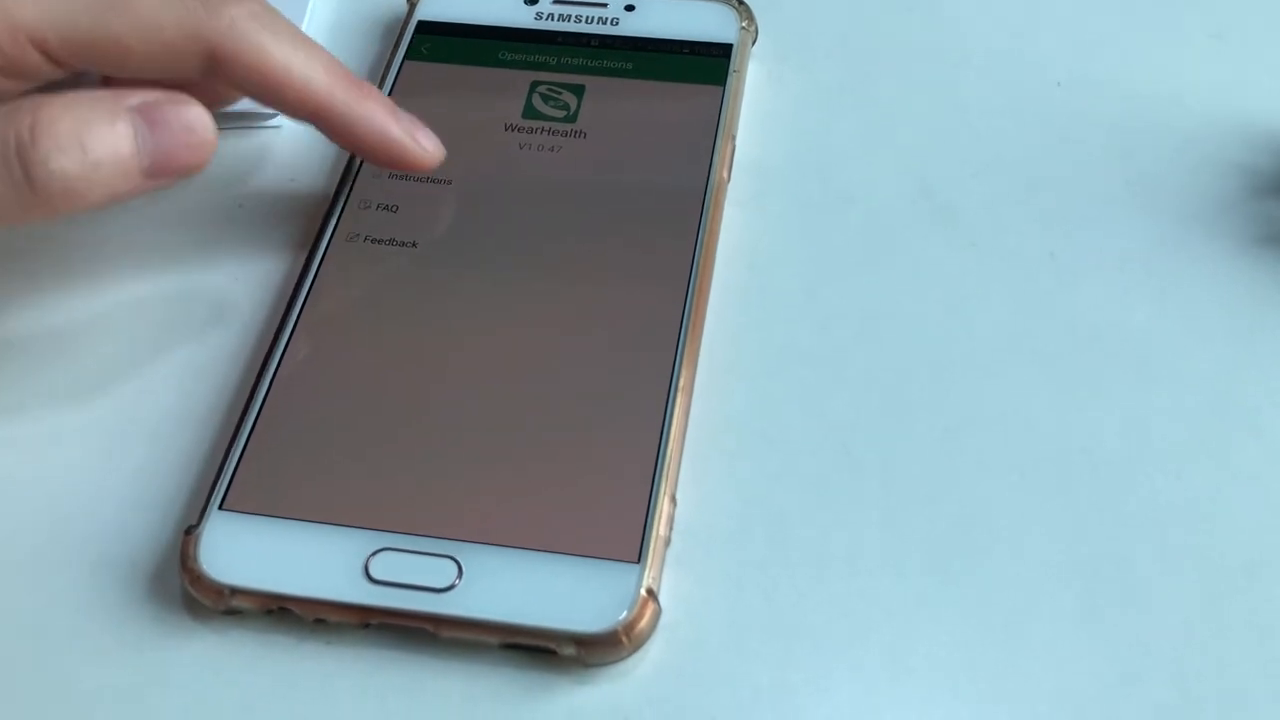
click(390, 180)
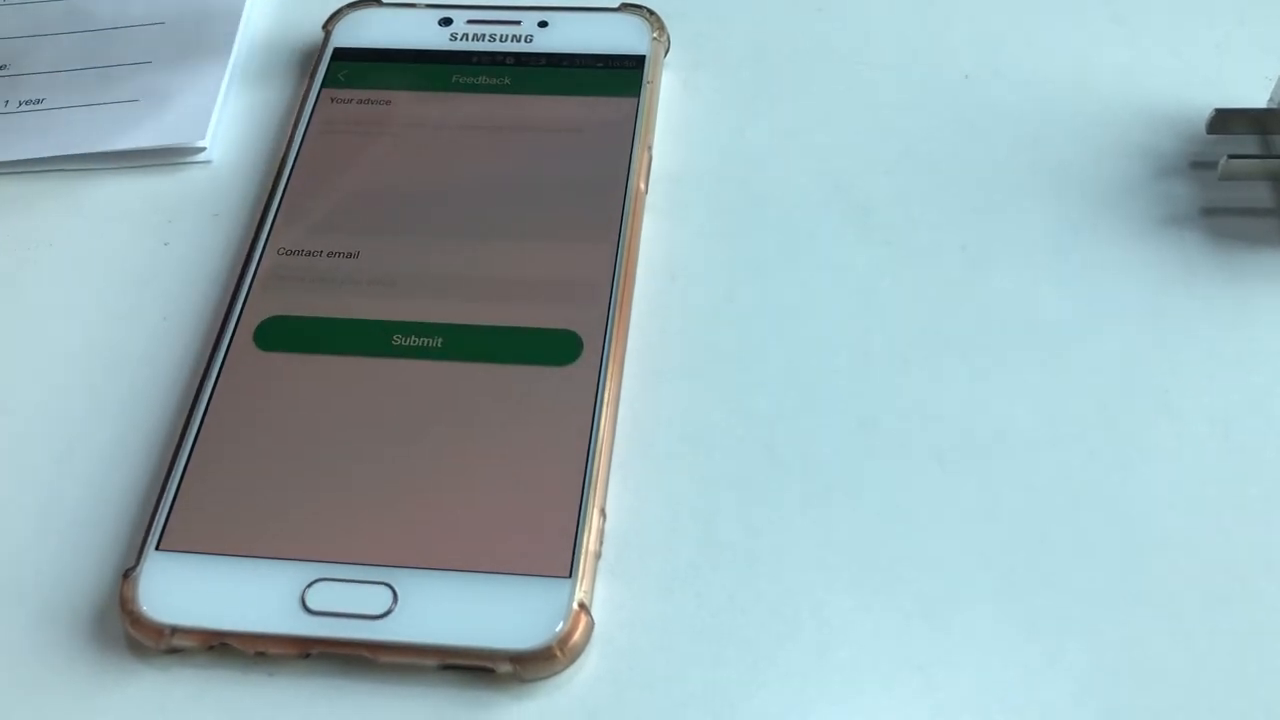
click(340, 76)
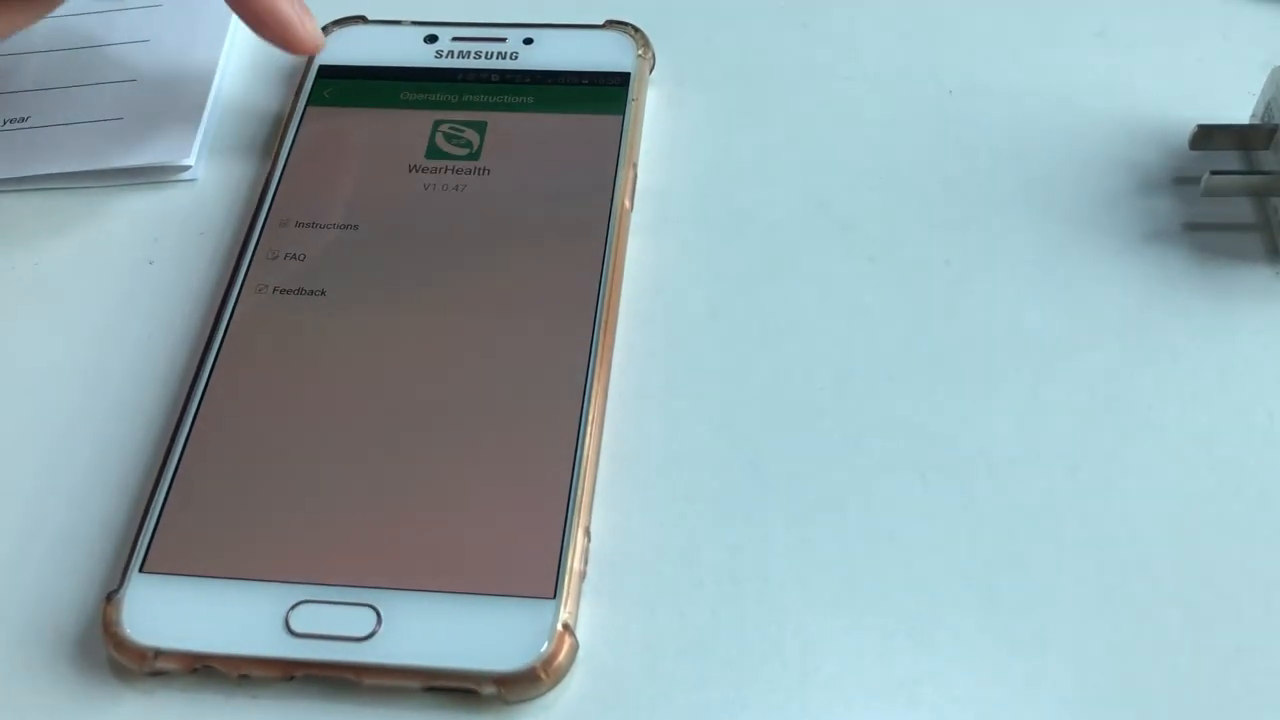